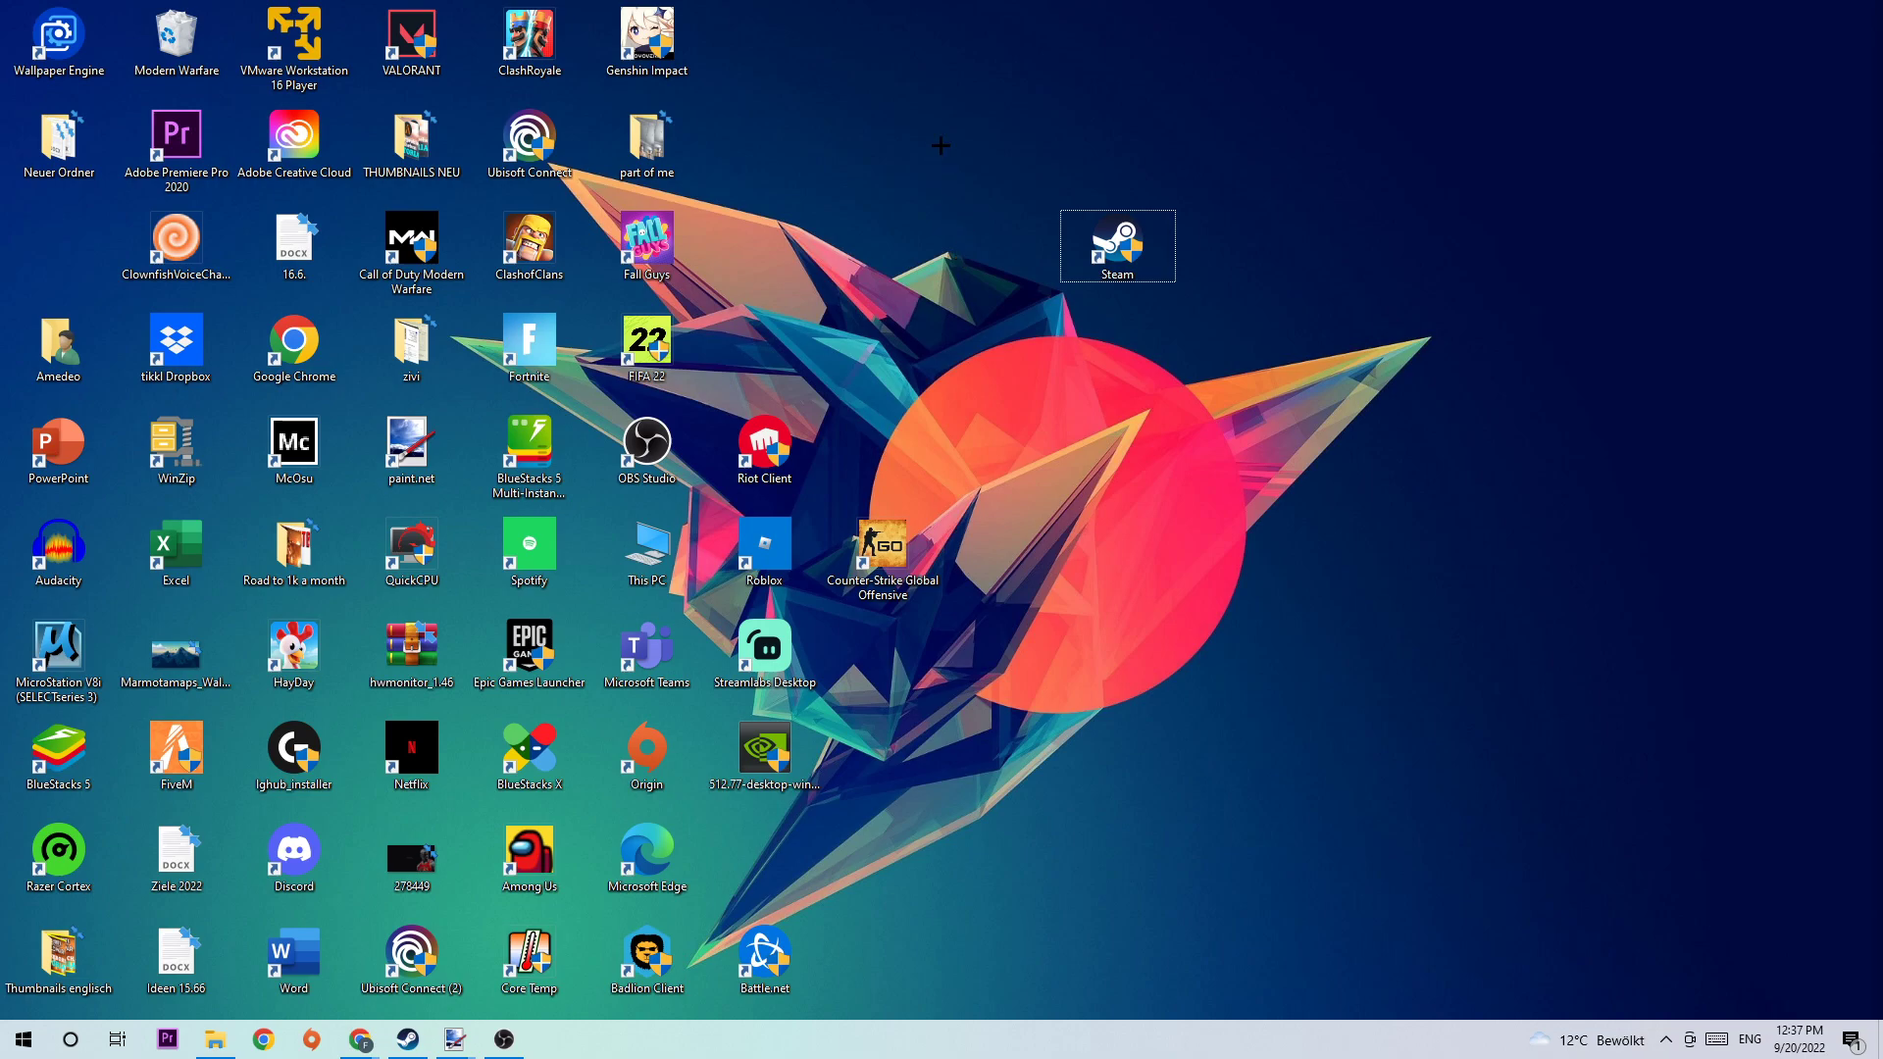
mouse_move(968, 432)
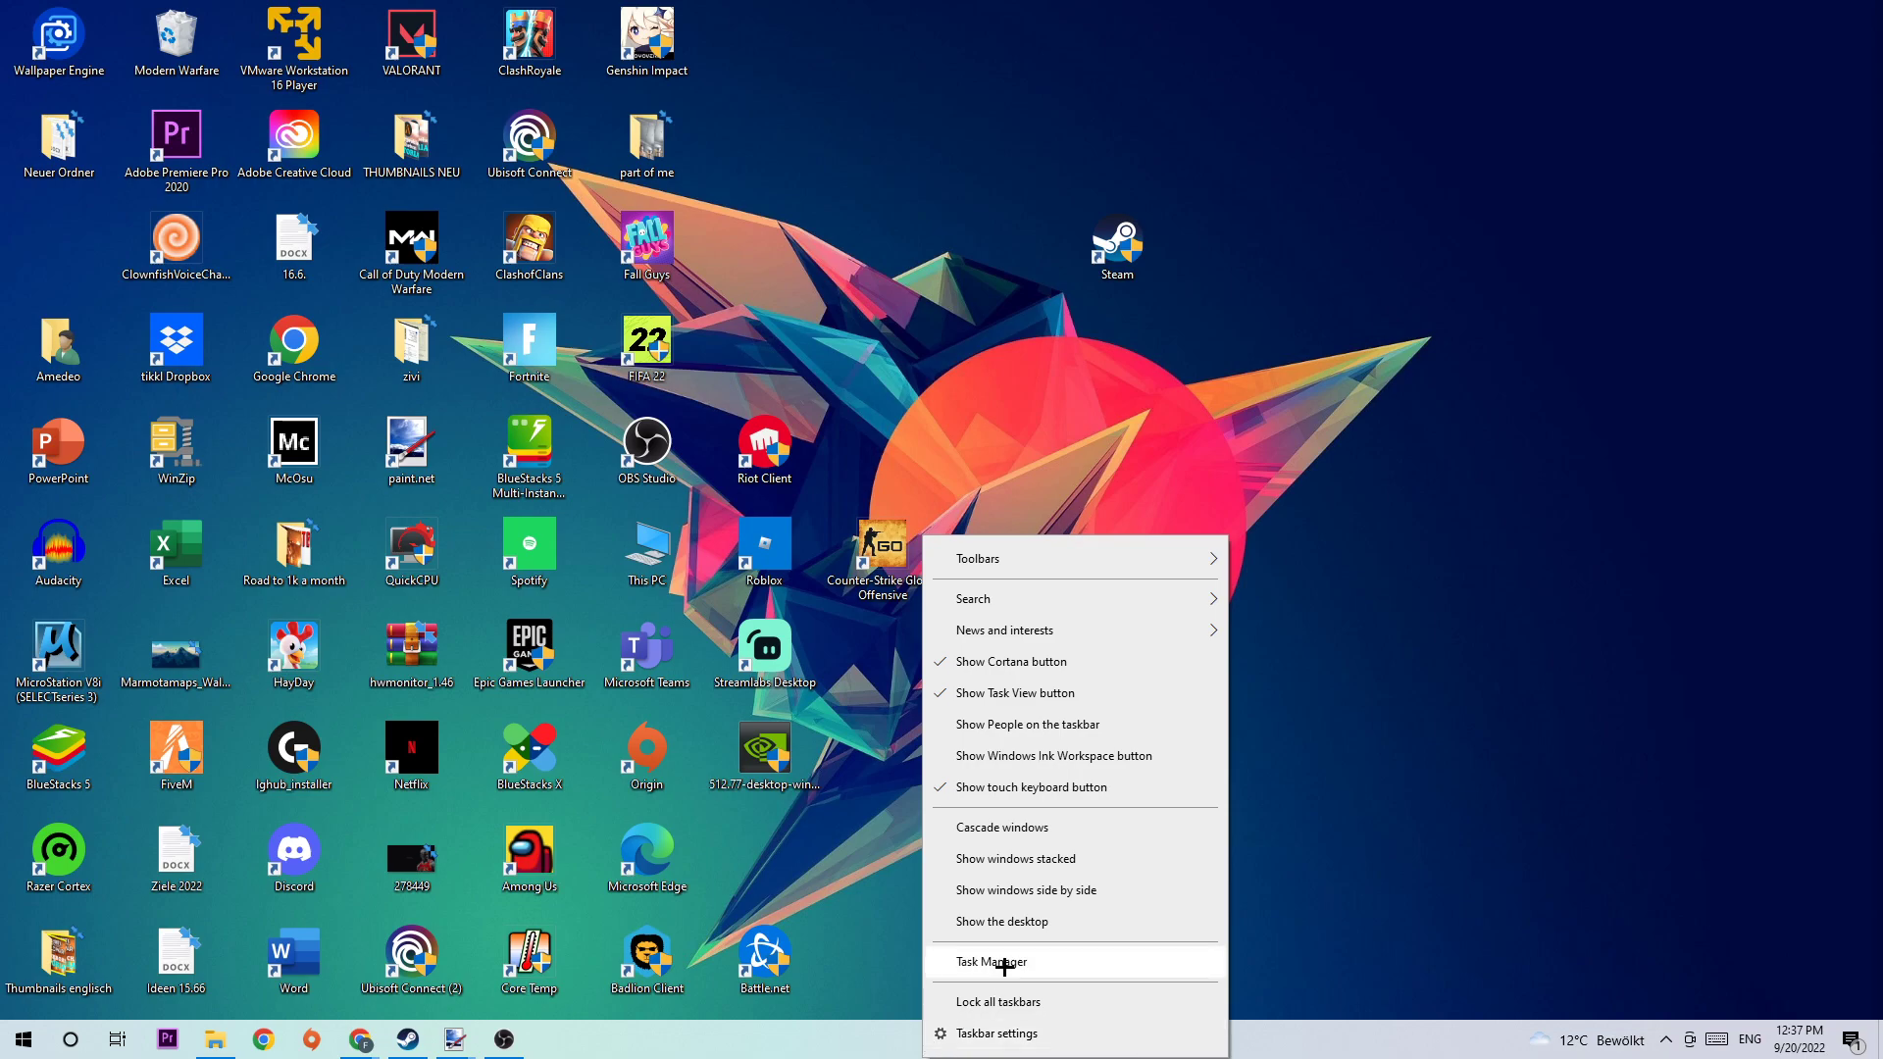
Open Task Manager from the taskbar context menu.
click(989, 962)
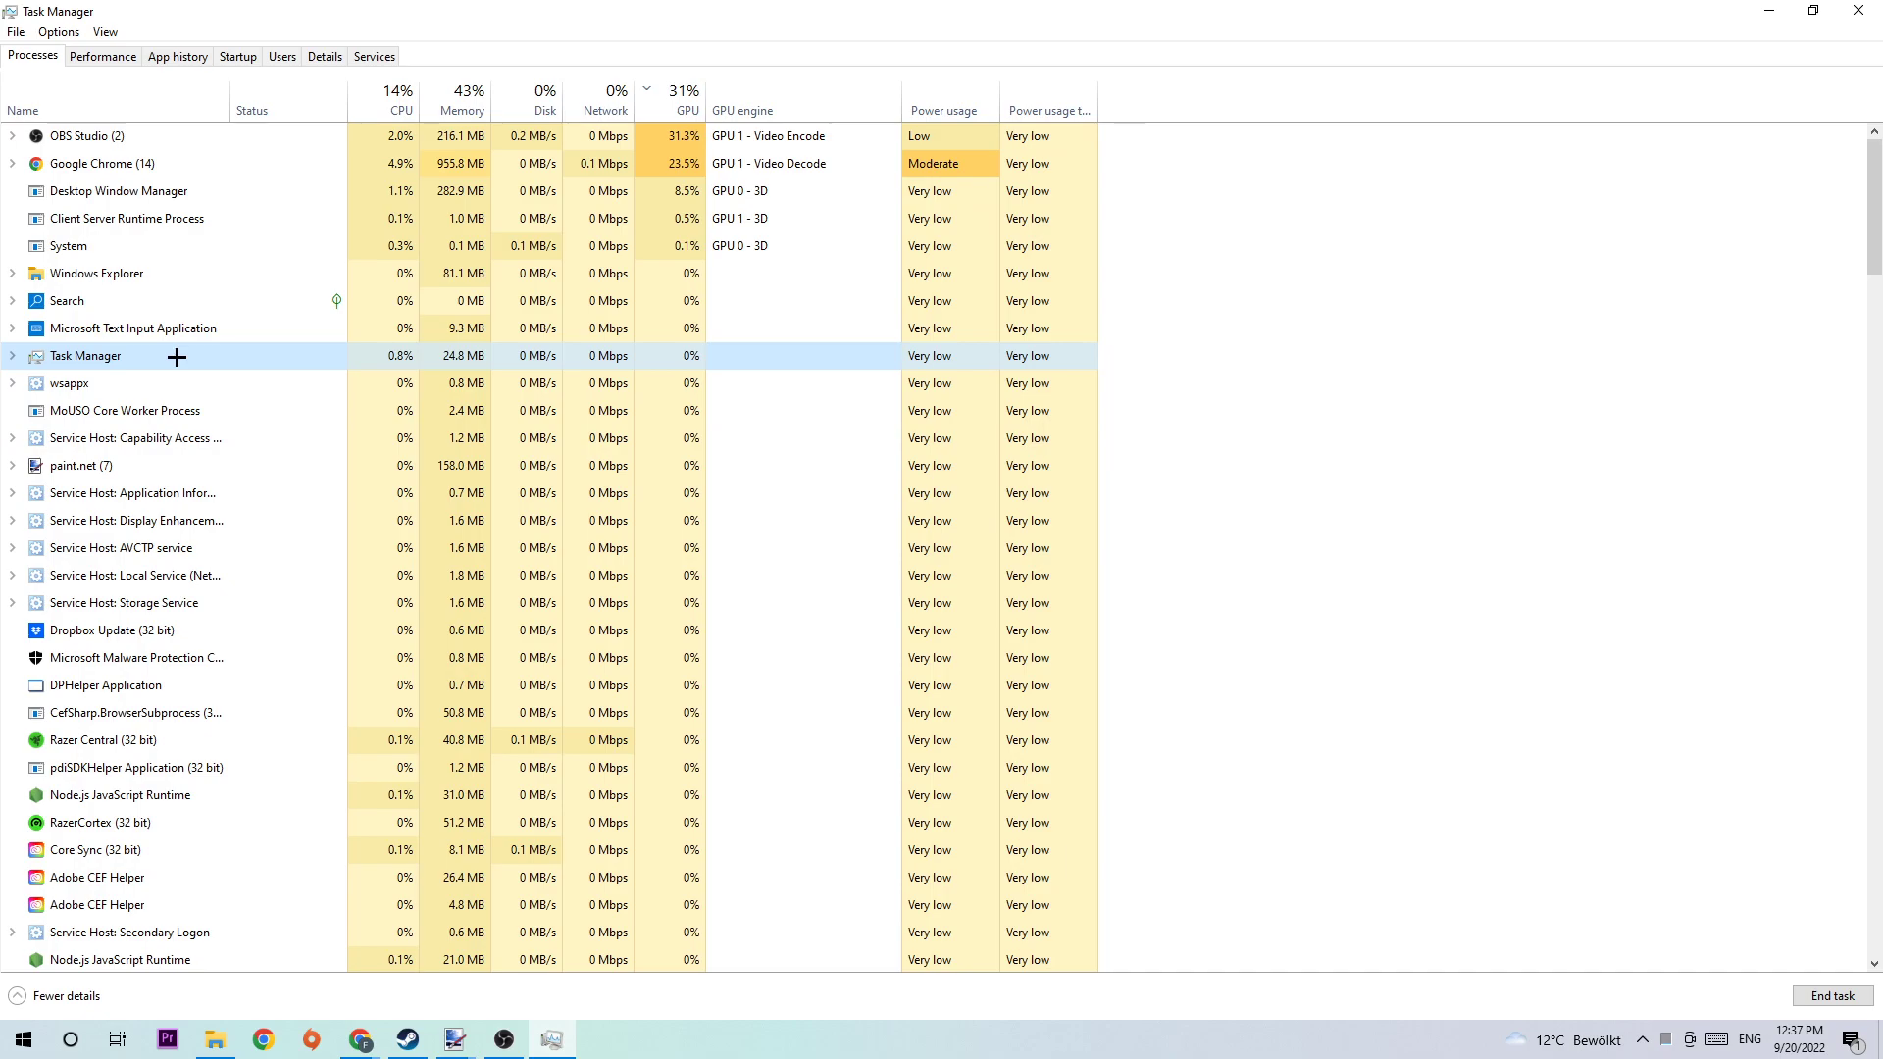
Right-click a running process in Task Manager's Processes list.
right_click(85, 355)
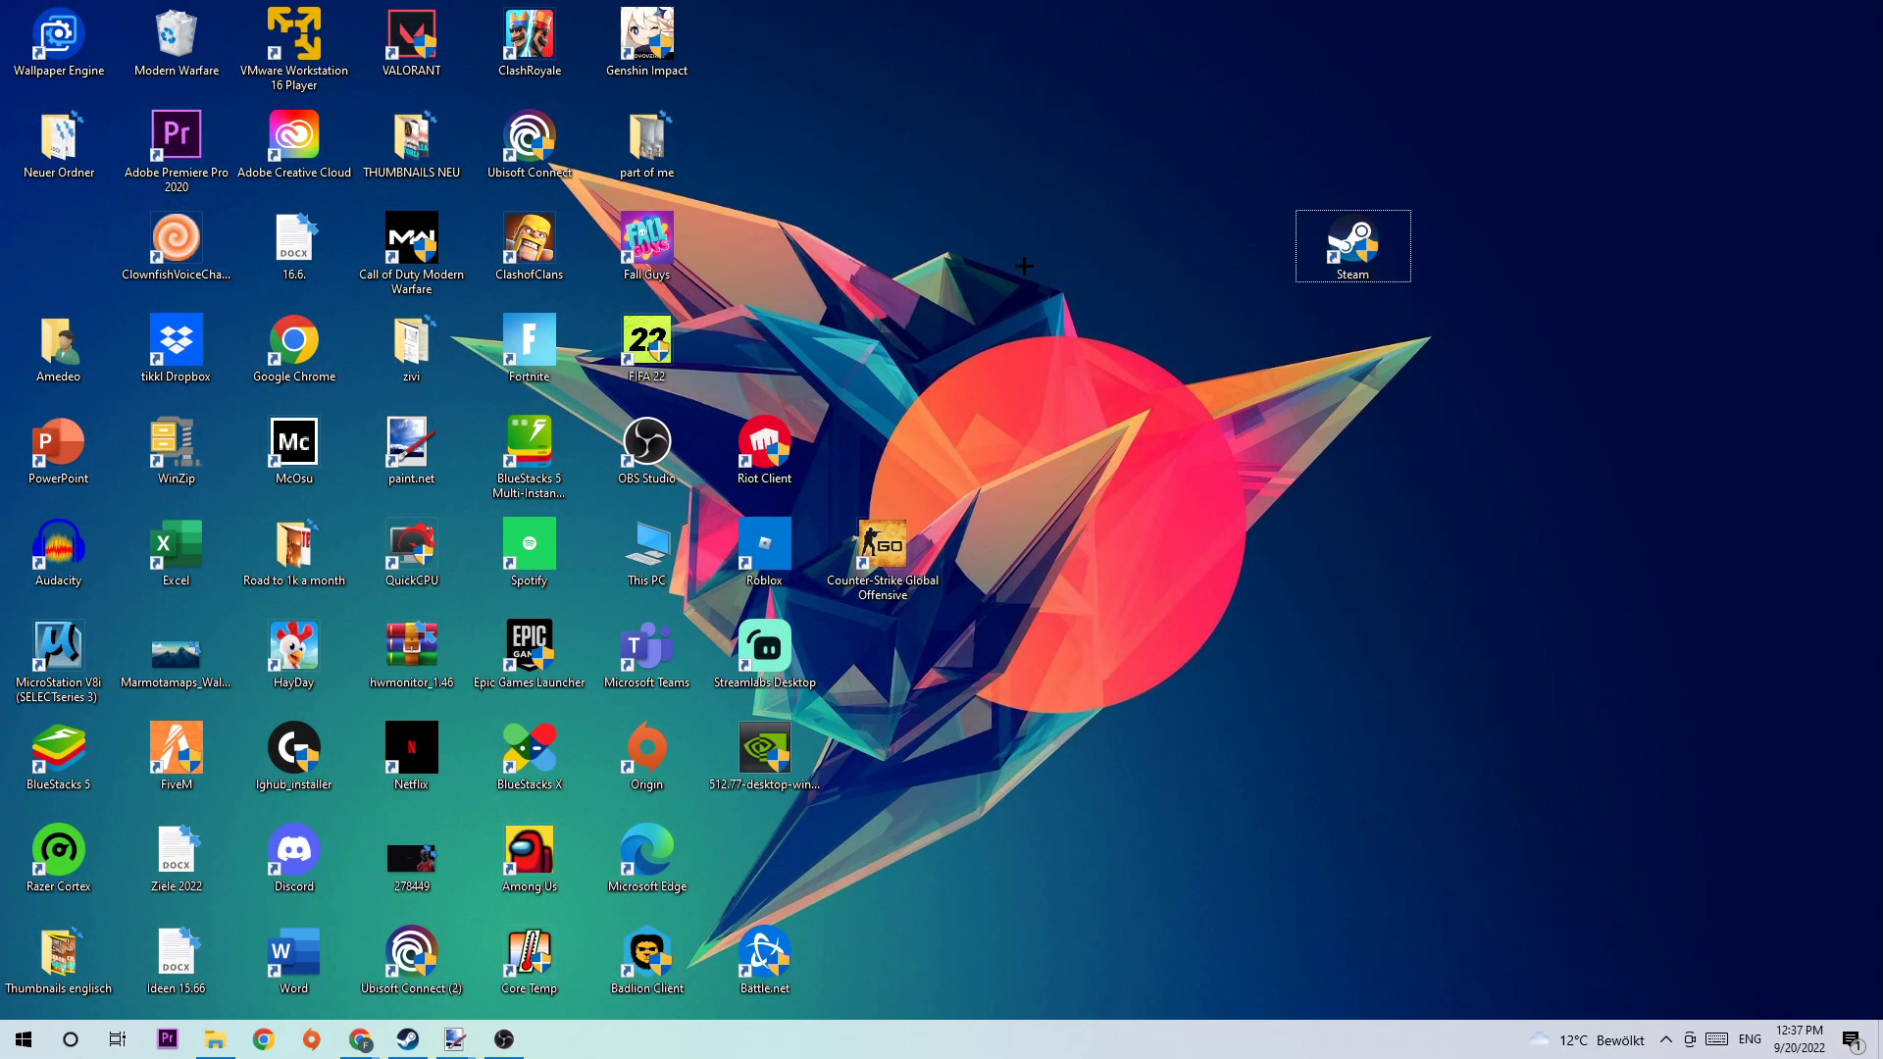
Drag the Steam shortcut leftward, open and dismiss the Start menu, then right-click the shortcut.
drag(1353, 246, 1116, 246)
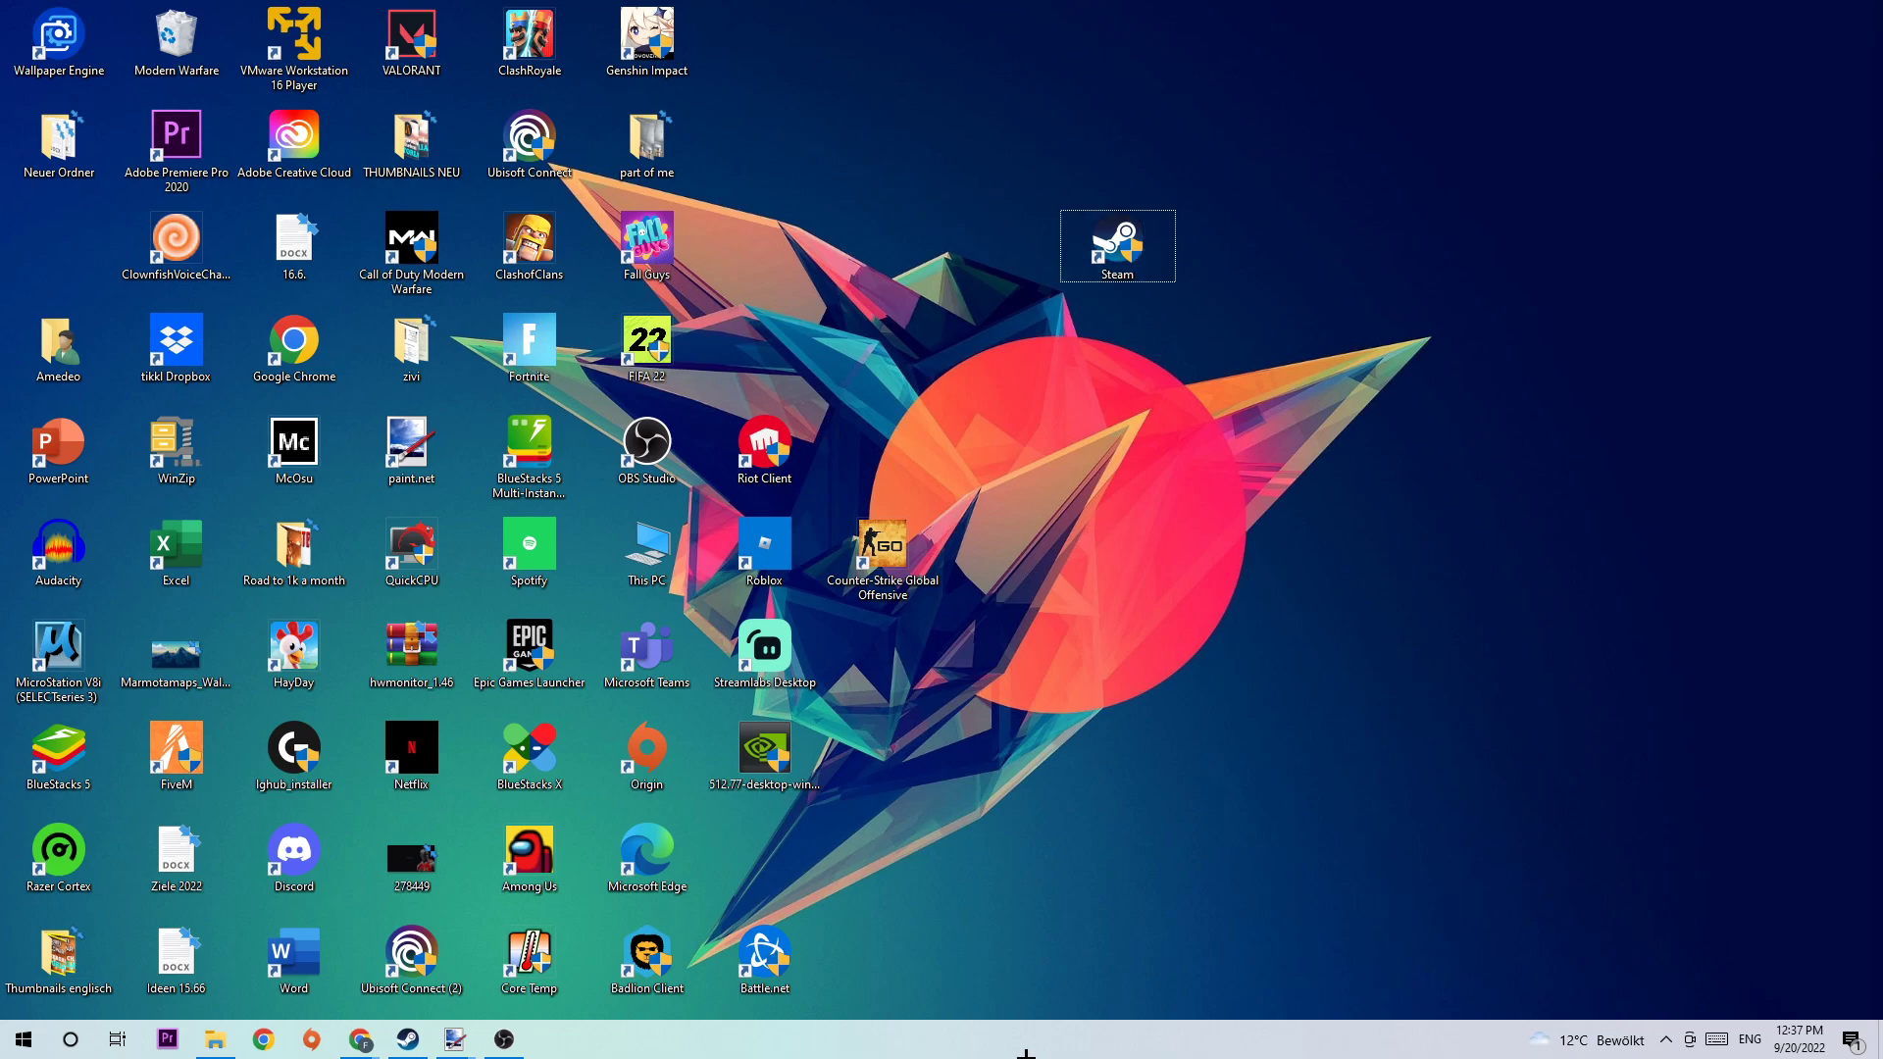
click(18, 1038)
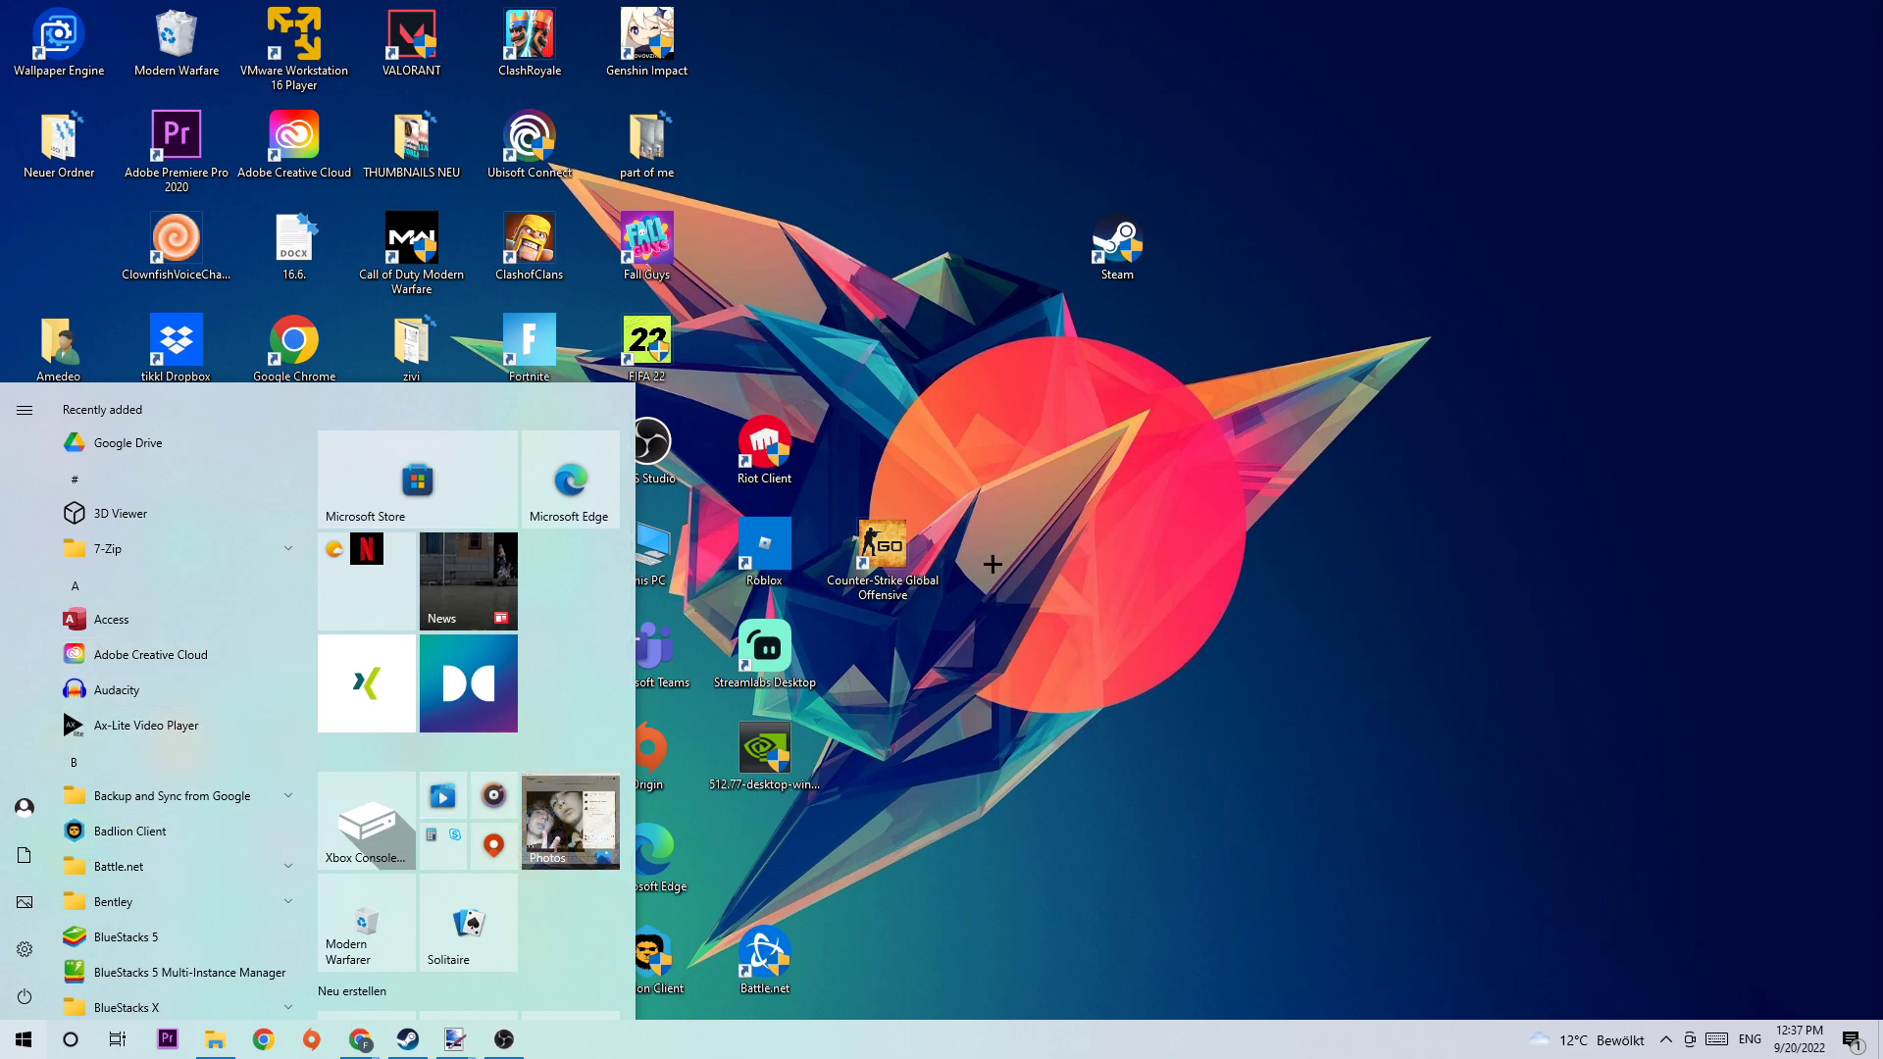
right_click(1114, 246)
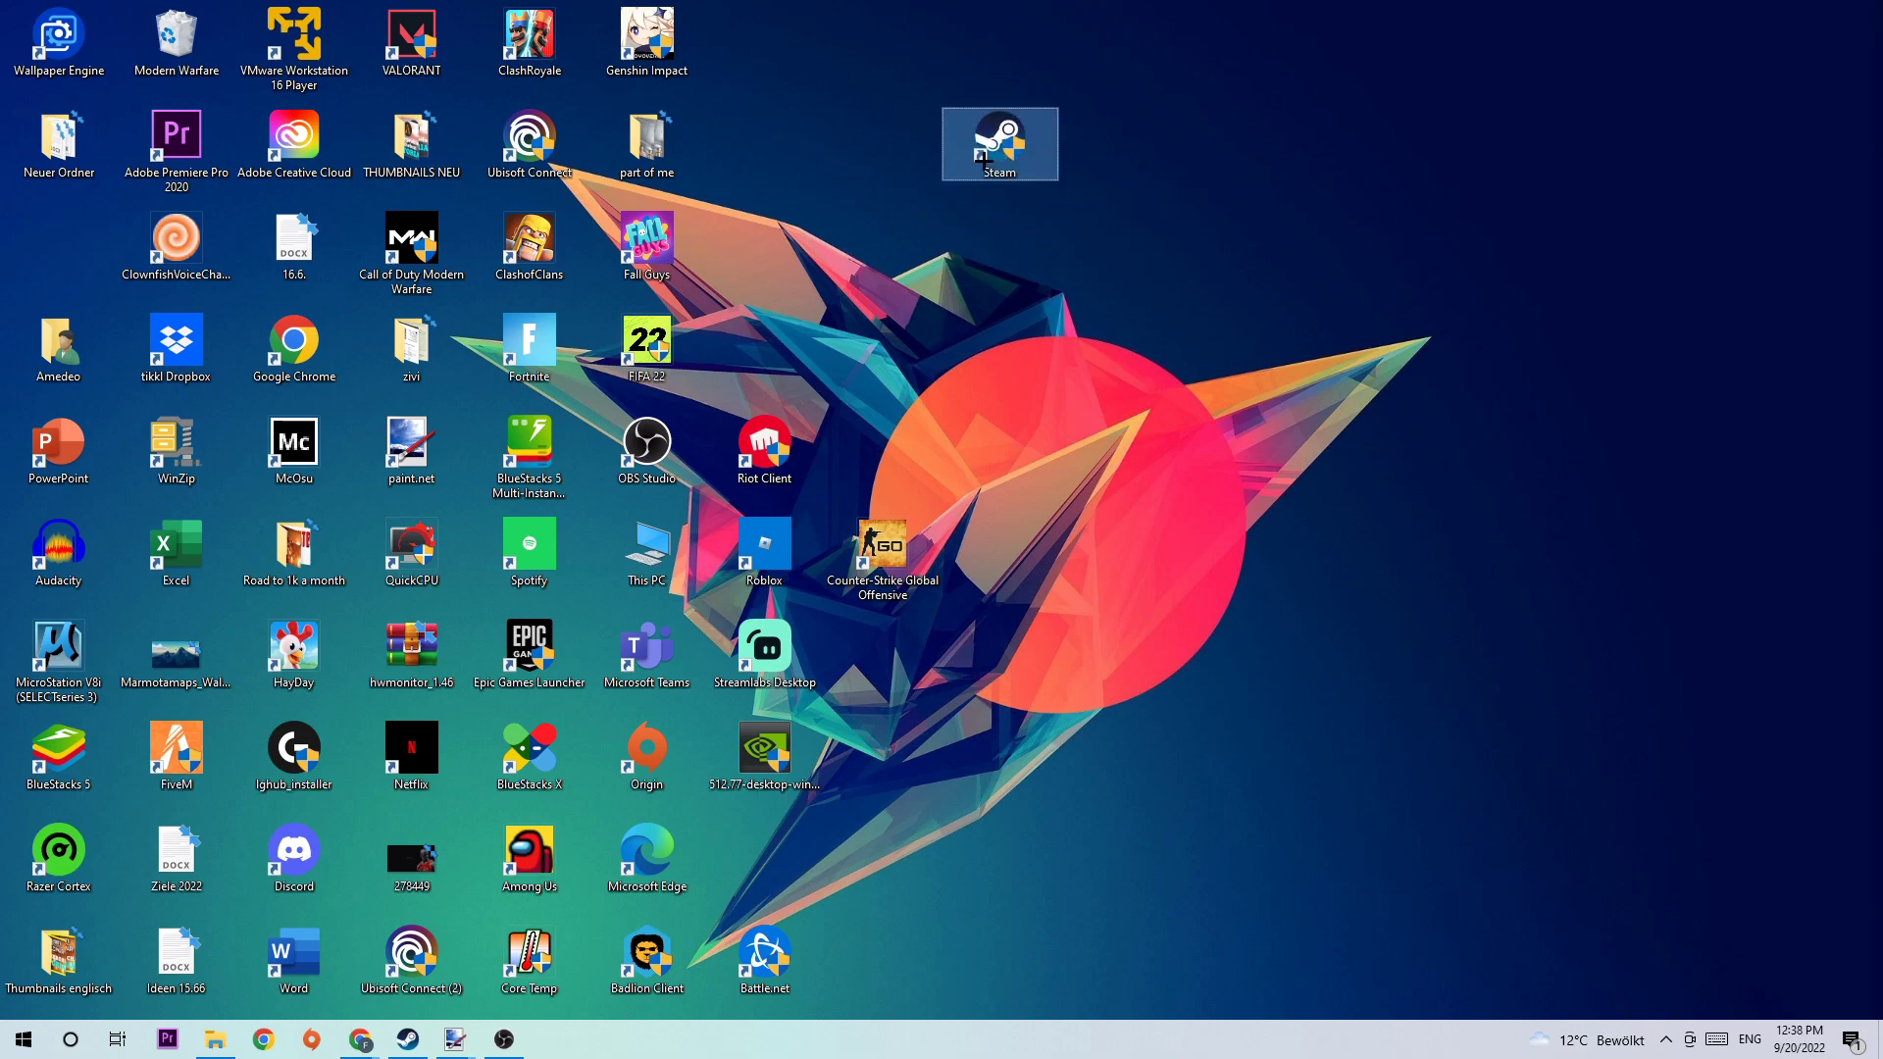
Set Steam shortcut's Properties to Windows 8 compatibility mode with Run as administrator.
right_click(999, 143)
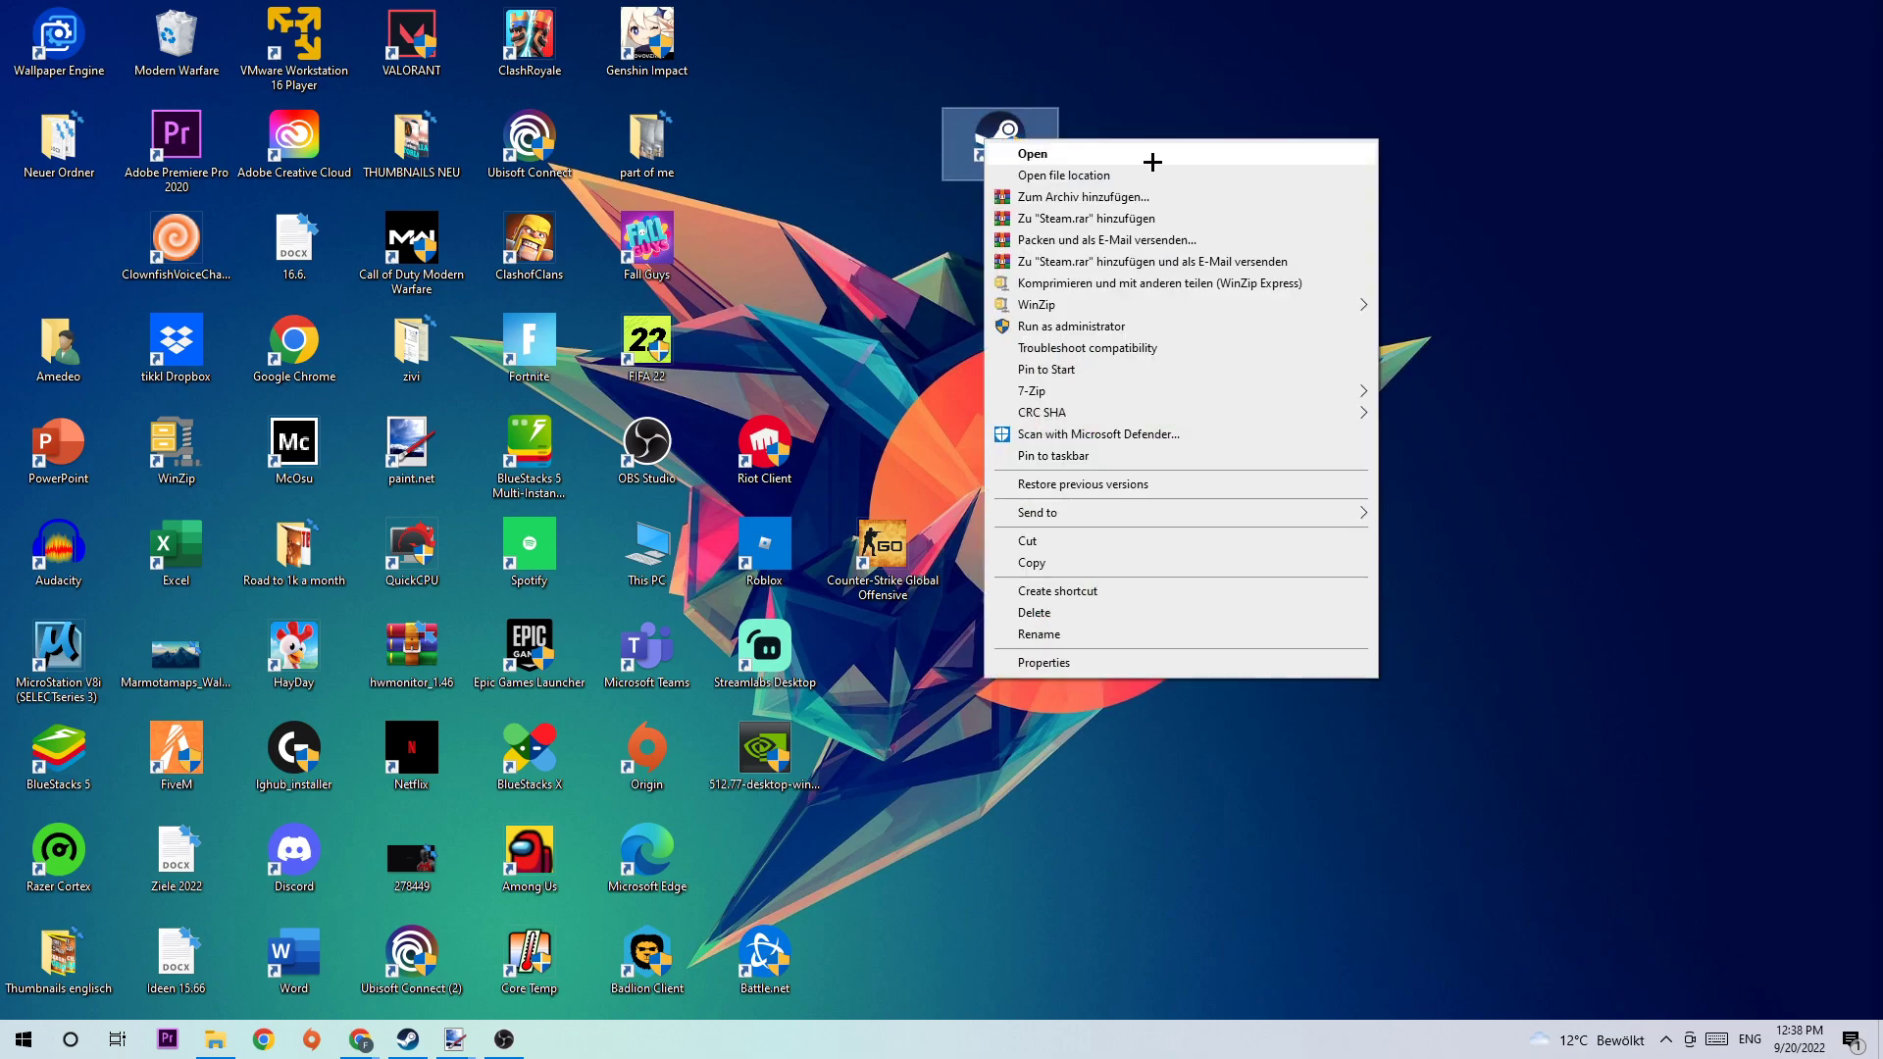
click(1042, 662)
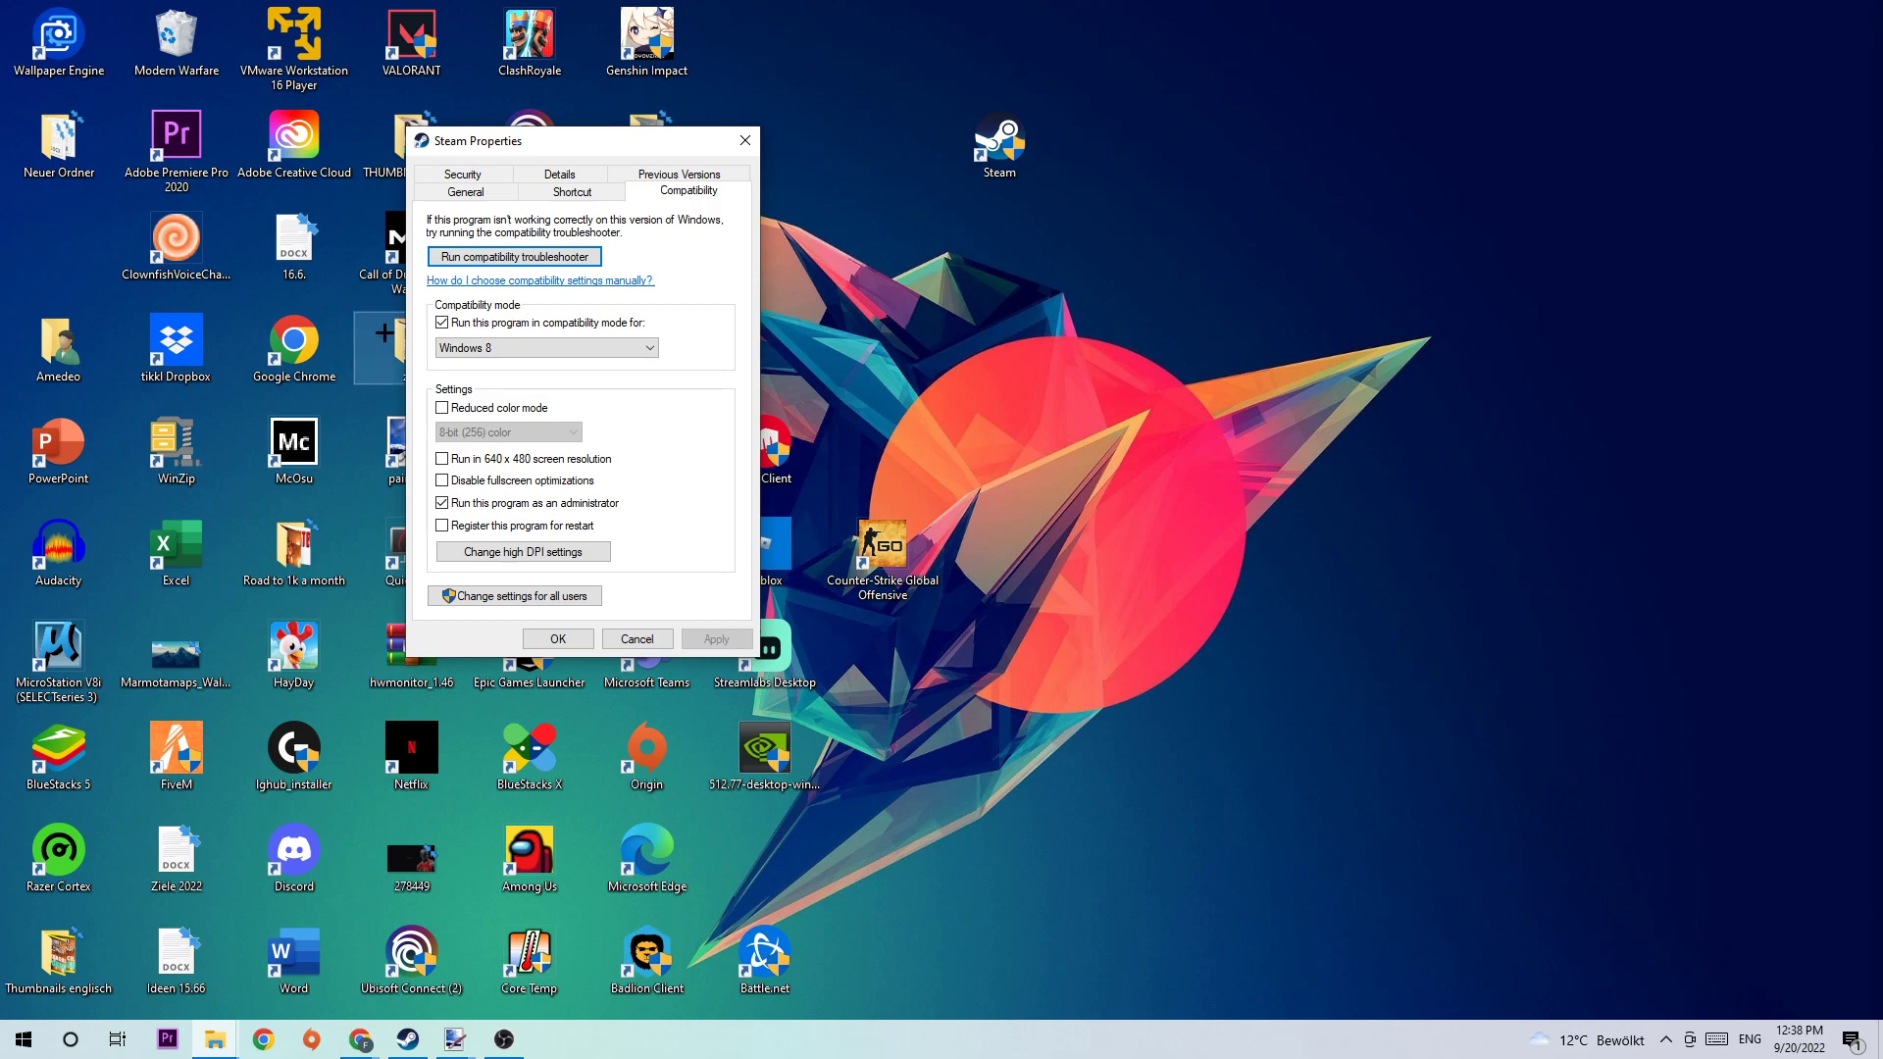
mouse_move(656, 330)
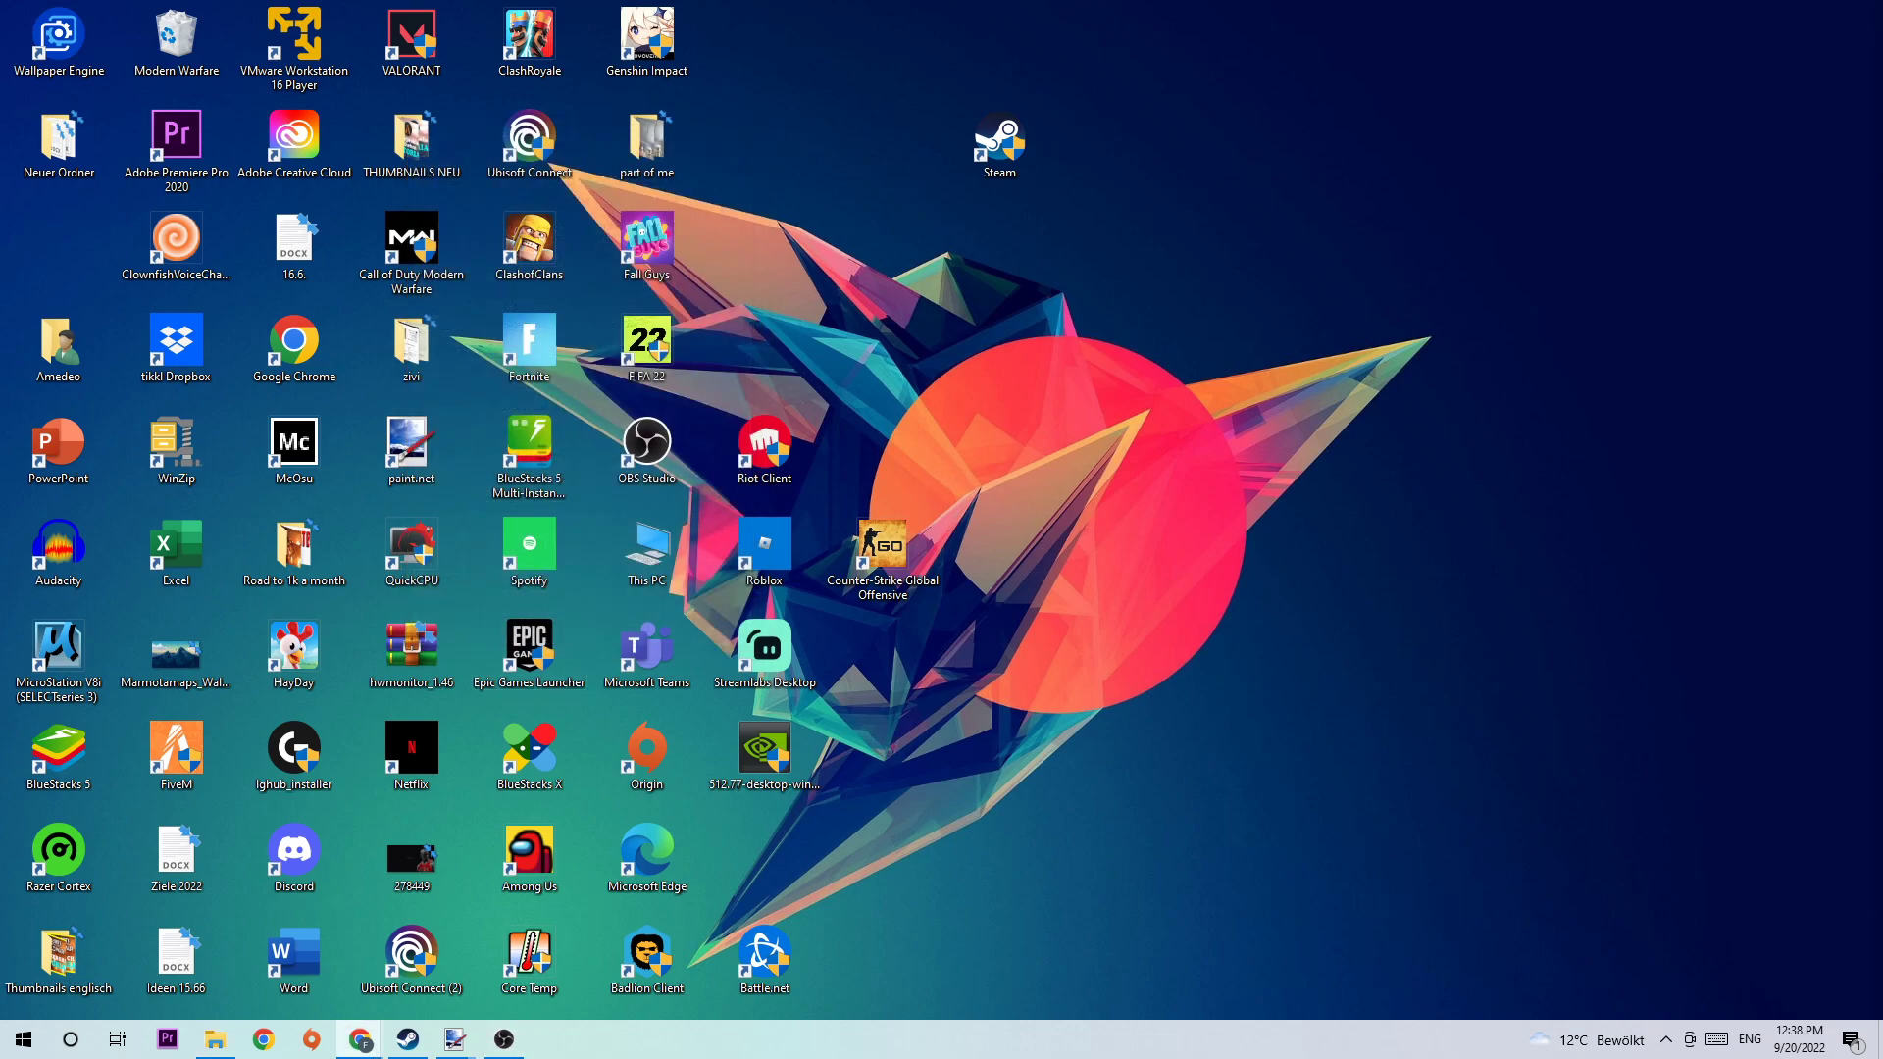
click(998, 144)
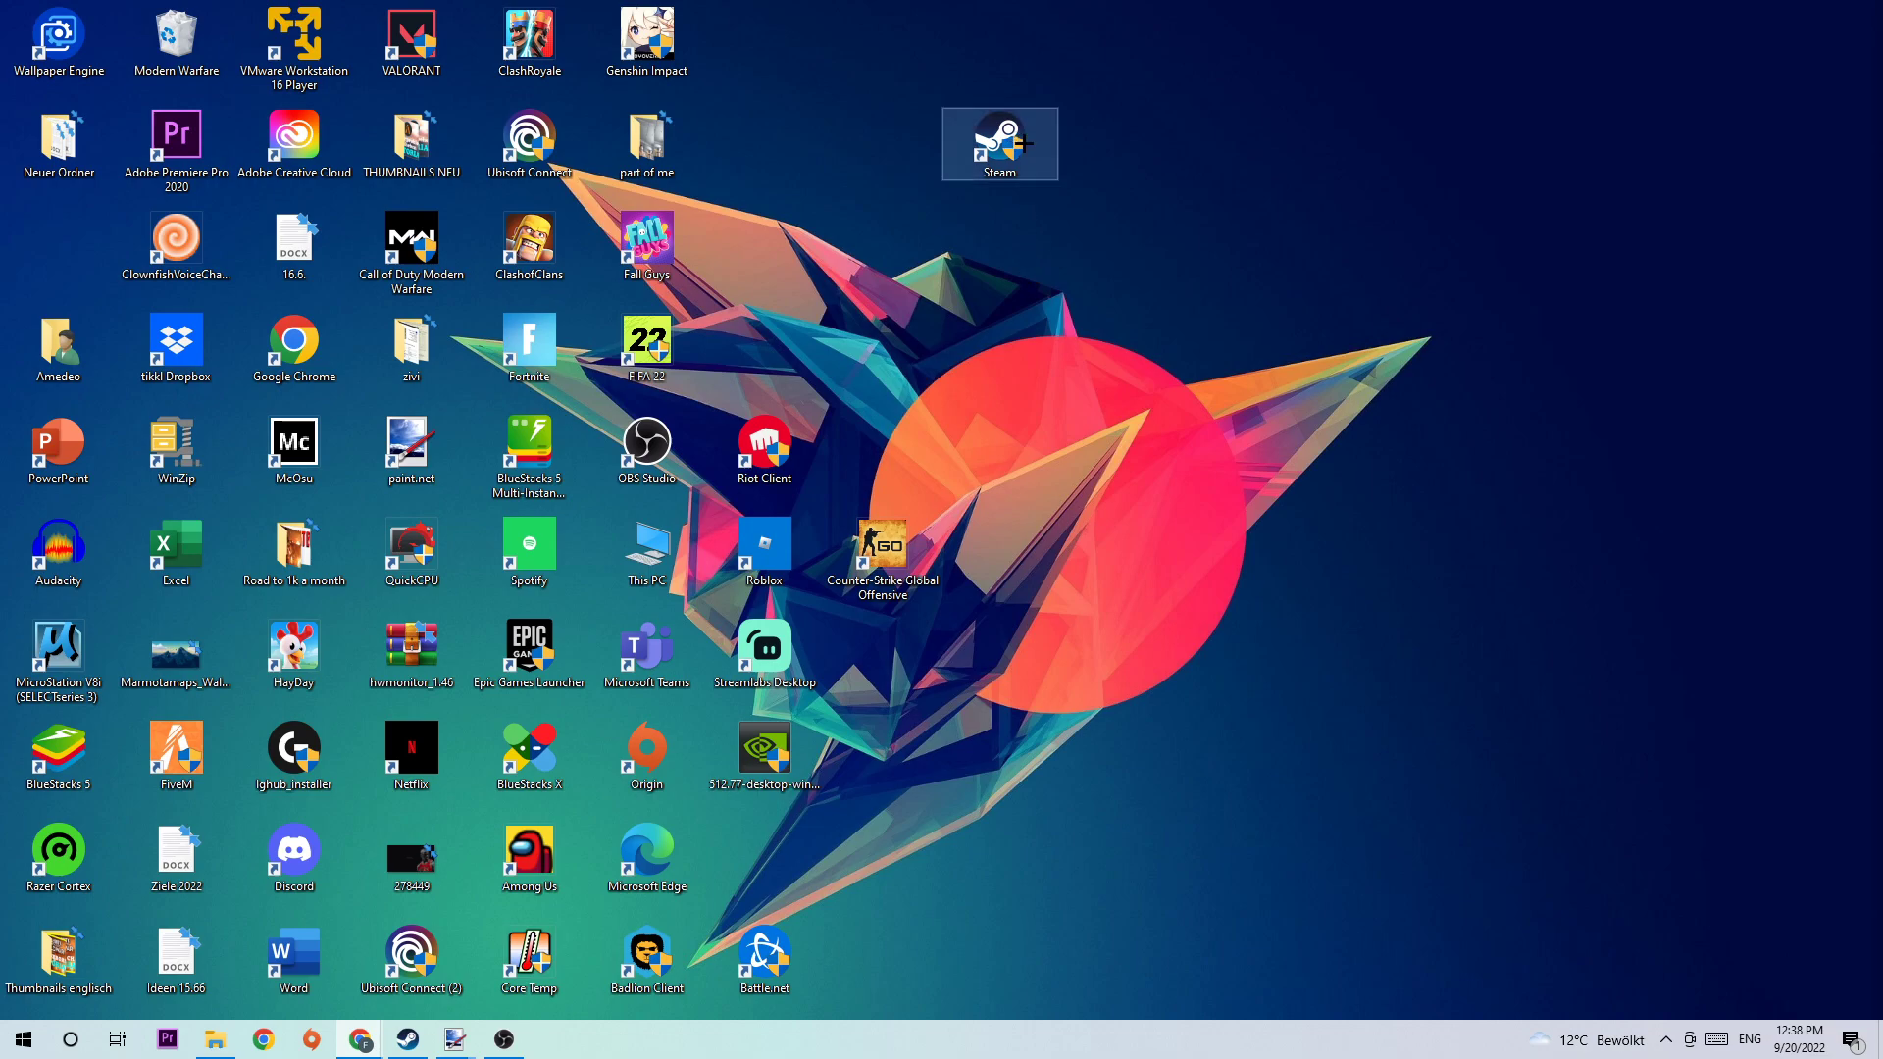